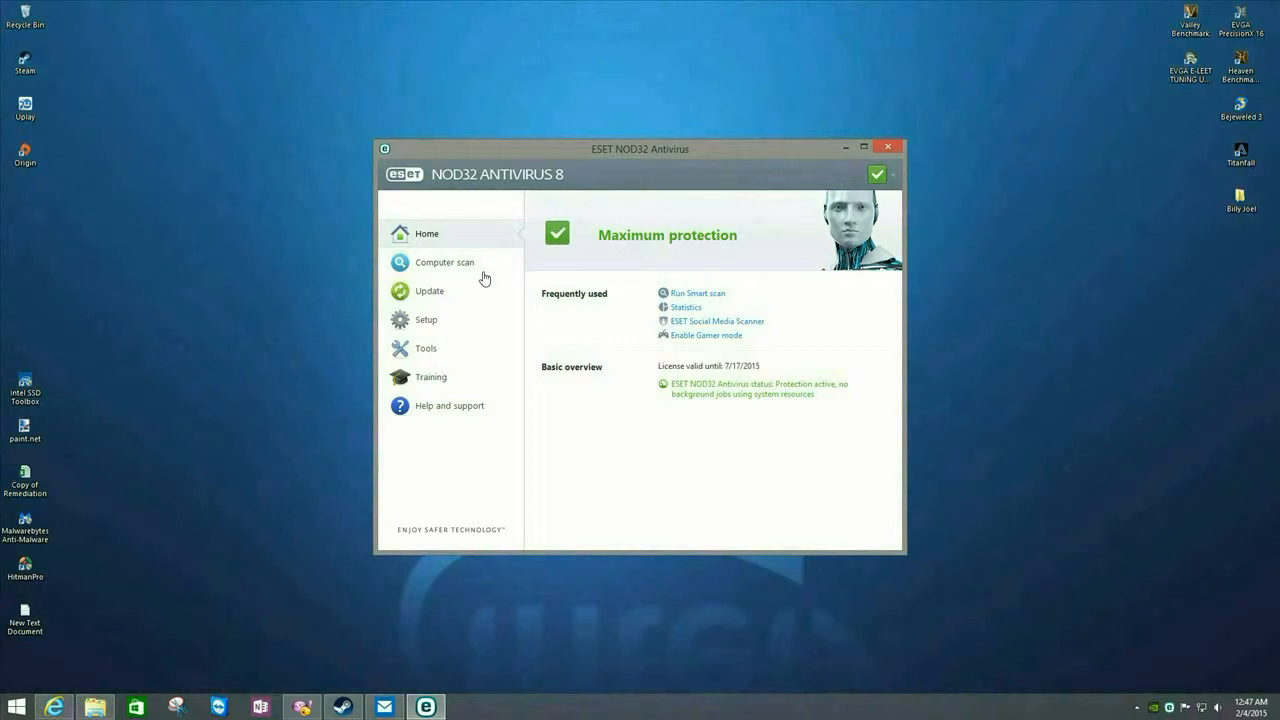
mouse_move(604, 152)
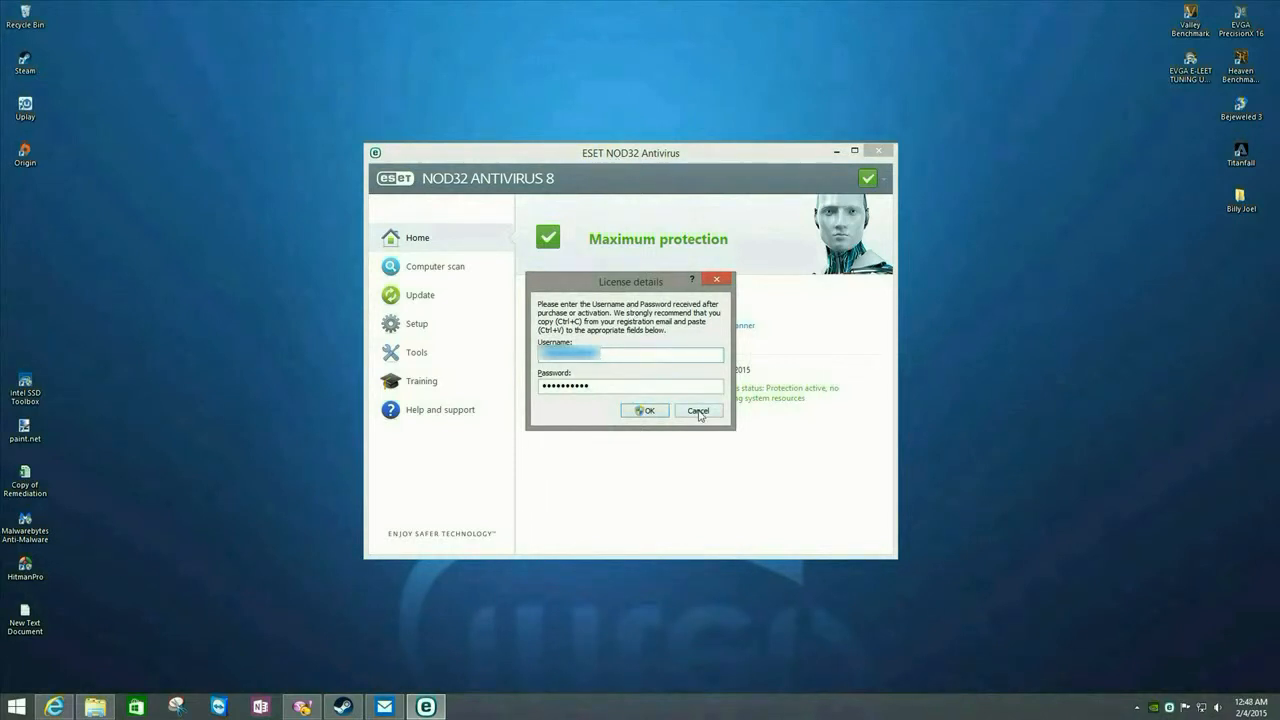
Cancel the License details dialog and go to the Setup section
left_click(696, 410)
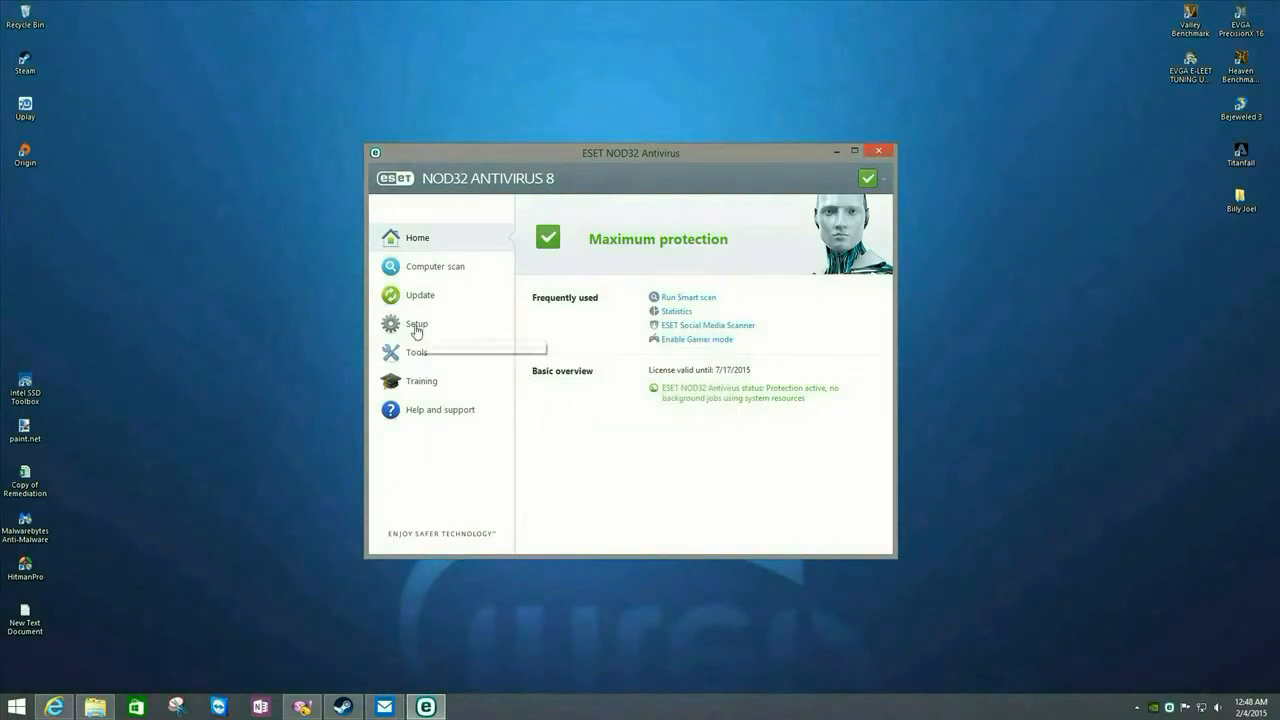
left_click(416, 324)
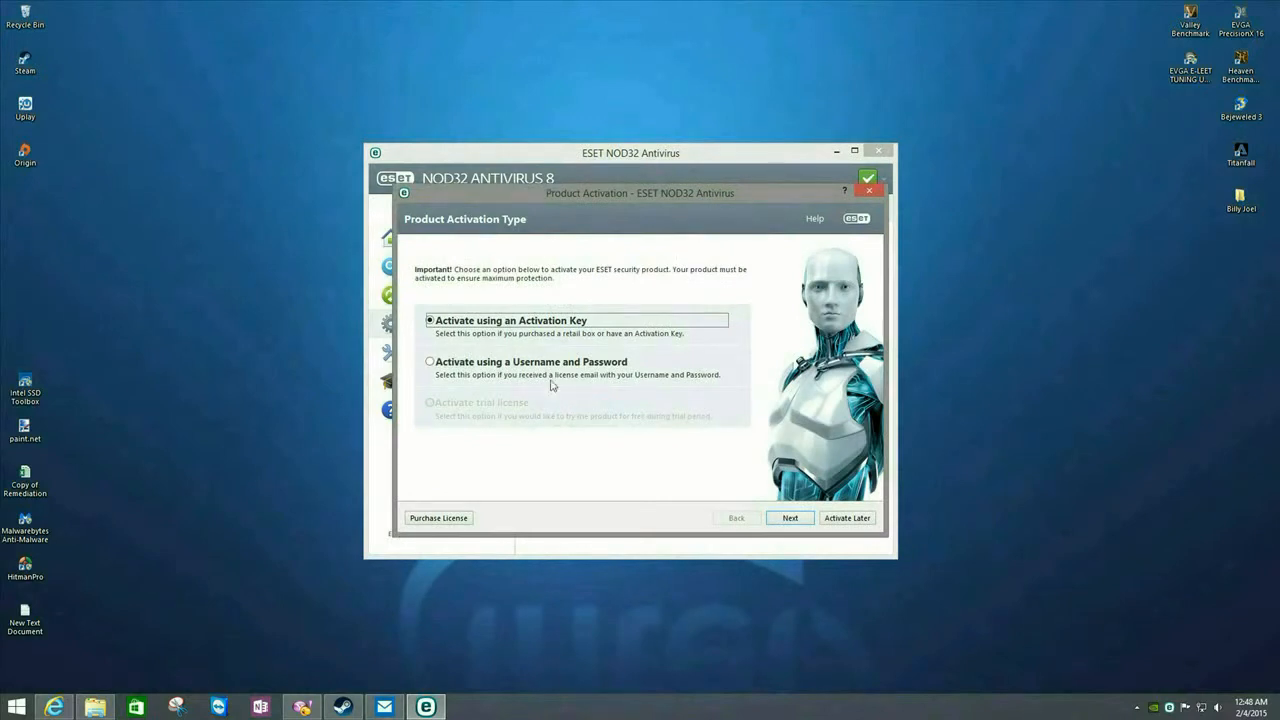
mouse_move(504, 332)
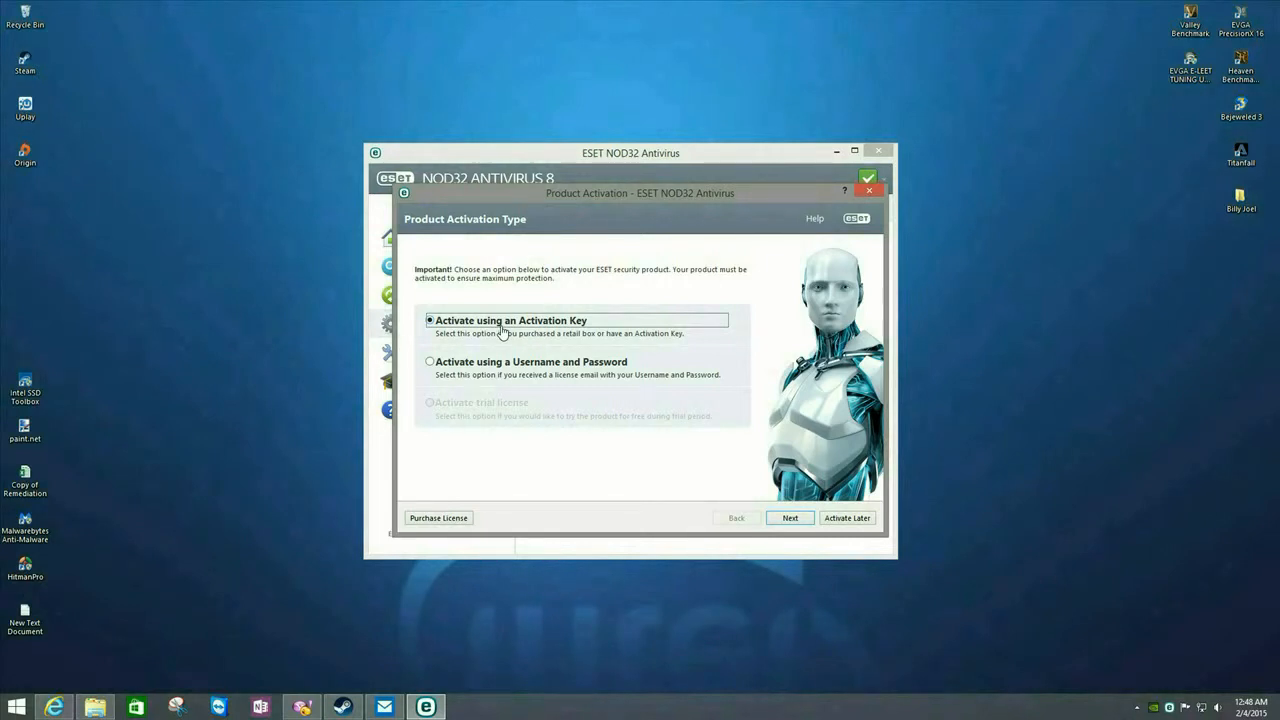
mouse_move(436, 370)
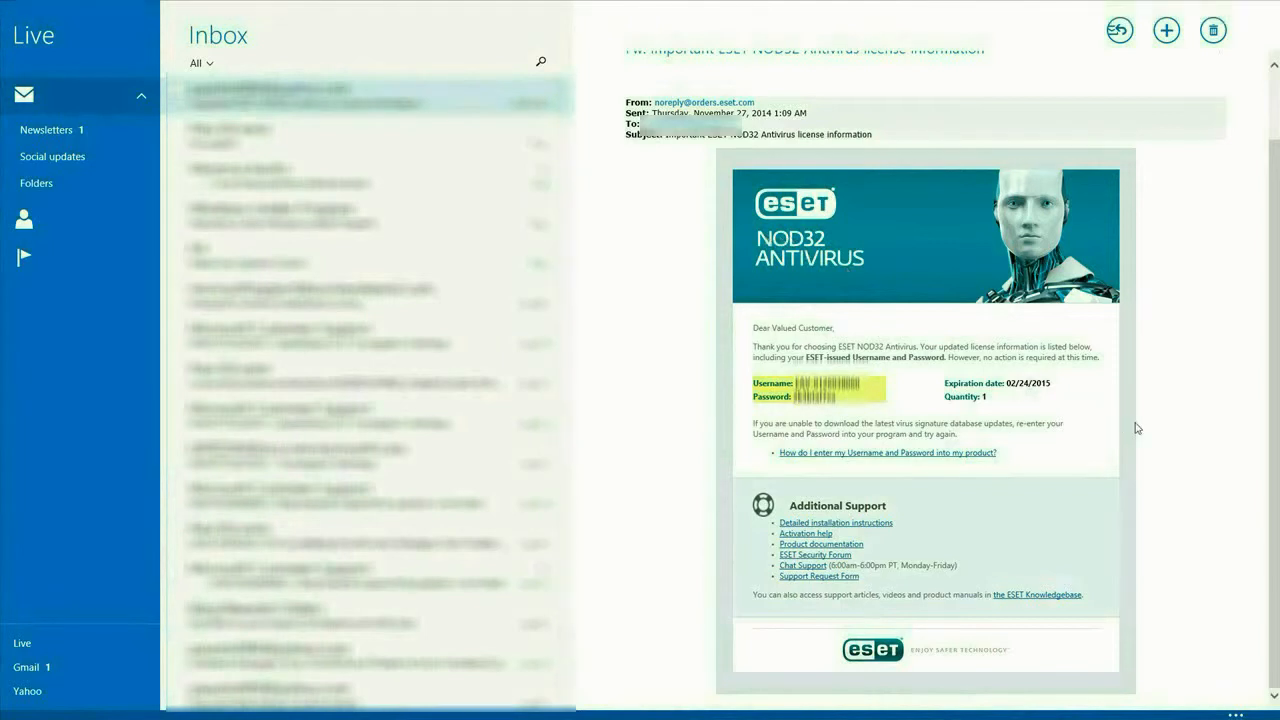
mouse_move(904, 408)
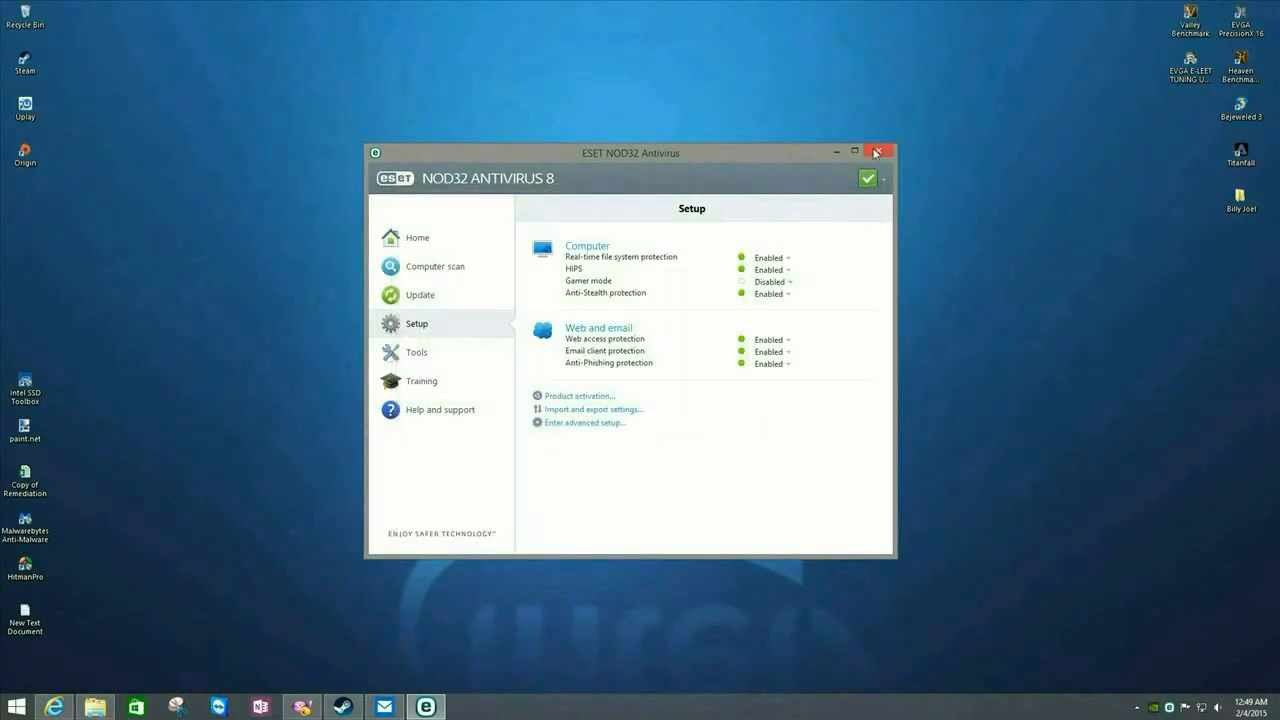
Return to the Home protection overview and close the antivirus window
left_click(416, 236)
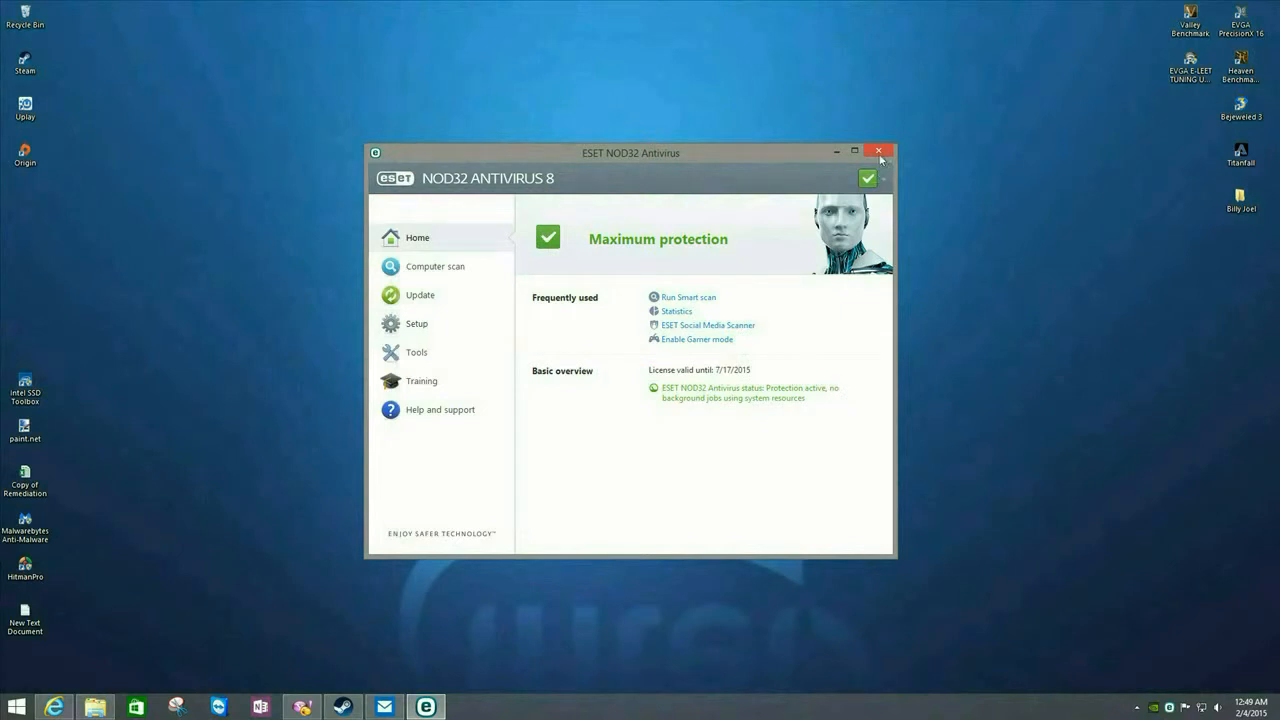
left_click(880, 152)
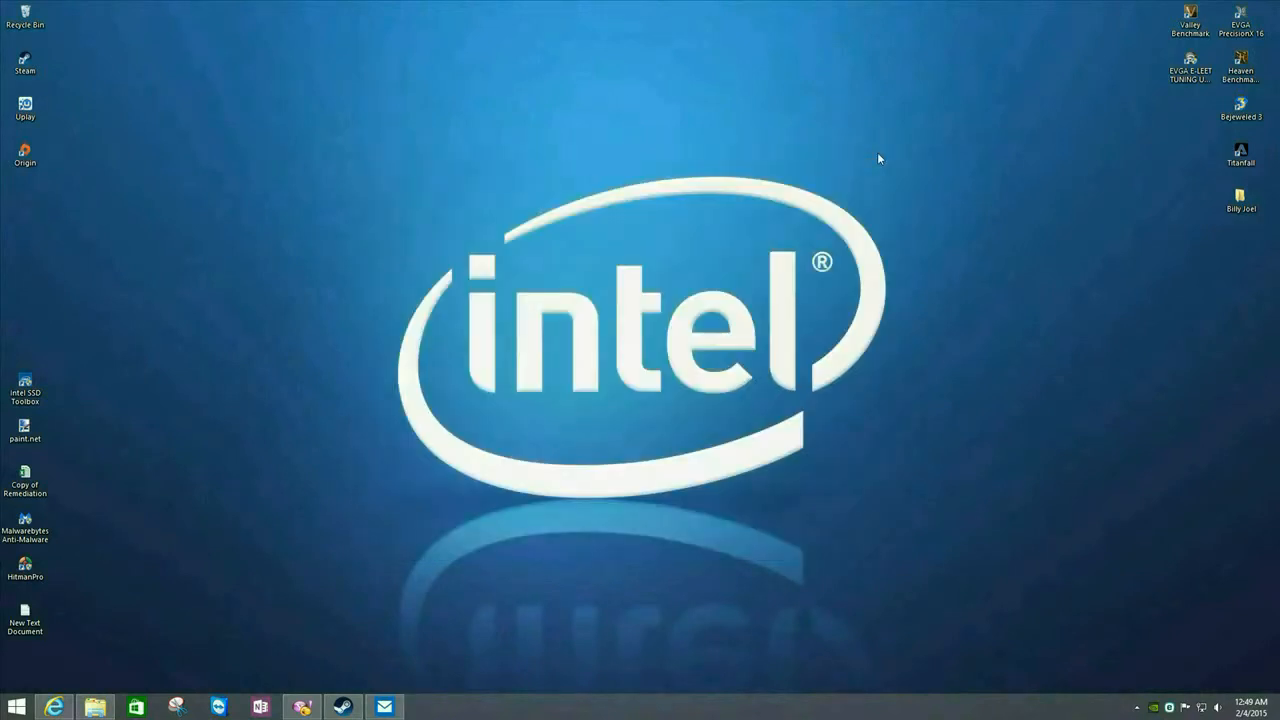